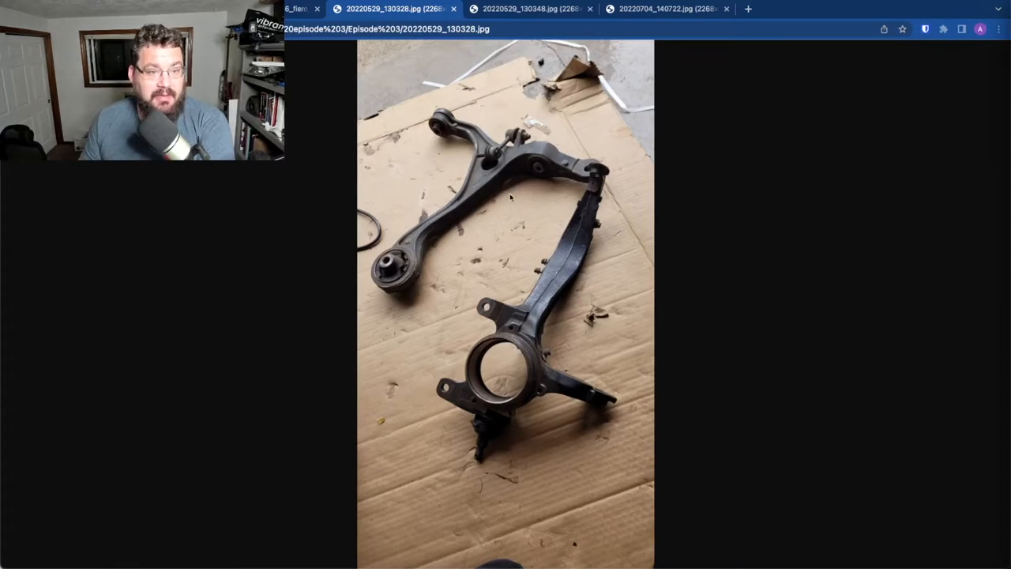
mouse_move(503, 196)
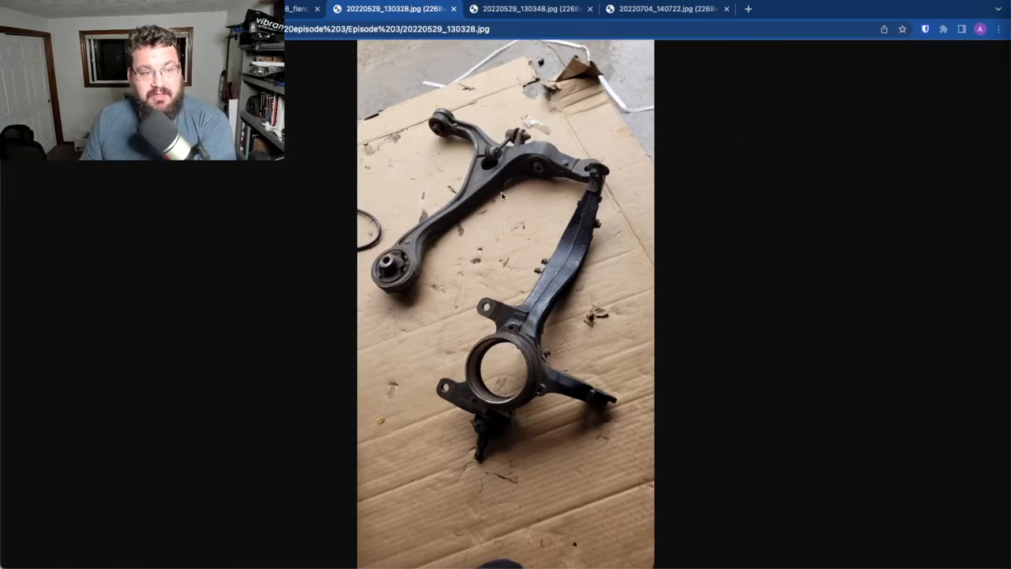
mouse_move(505, 199)
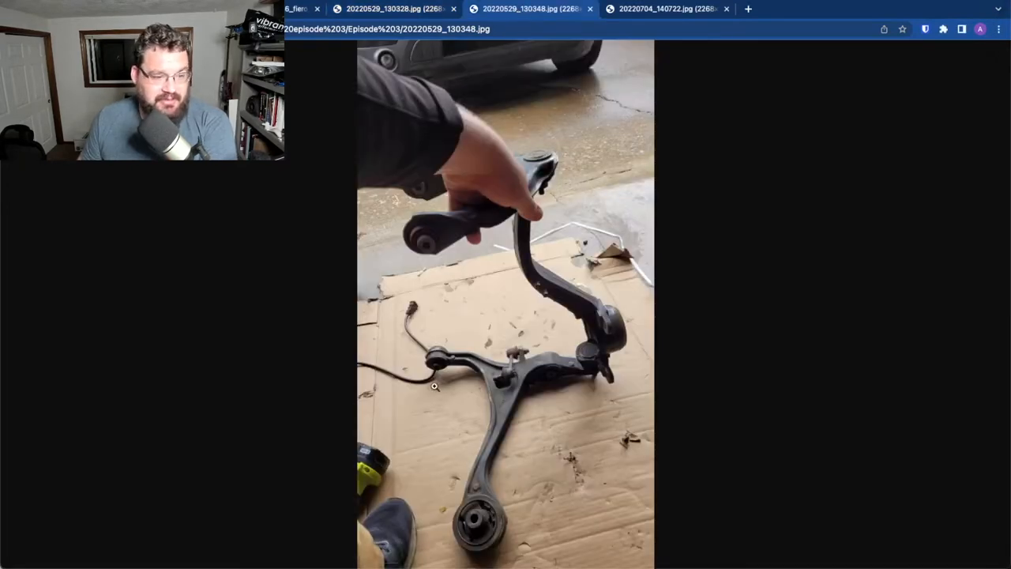
mouse_move(502, 417)
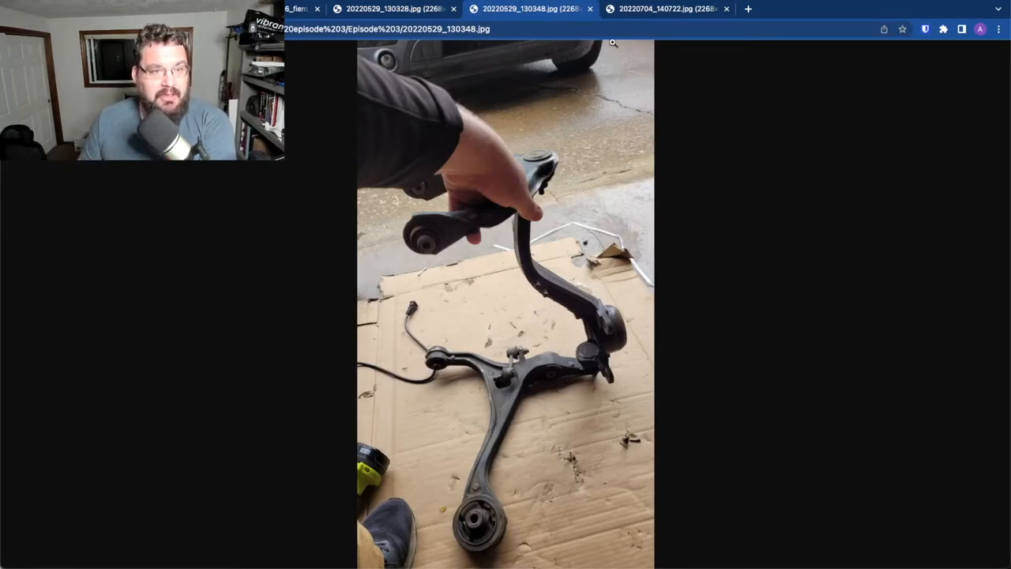
Switch to the 20220704_140722.jpg photo of the bare spindle on the concrete floor
click(662, 9)
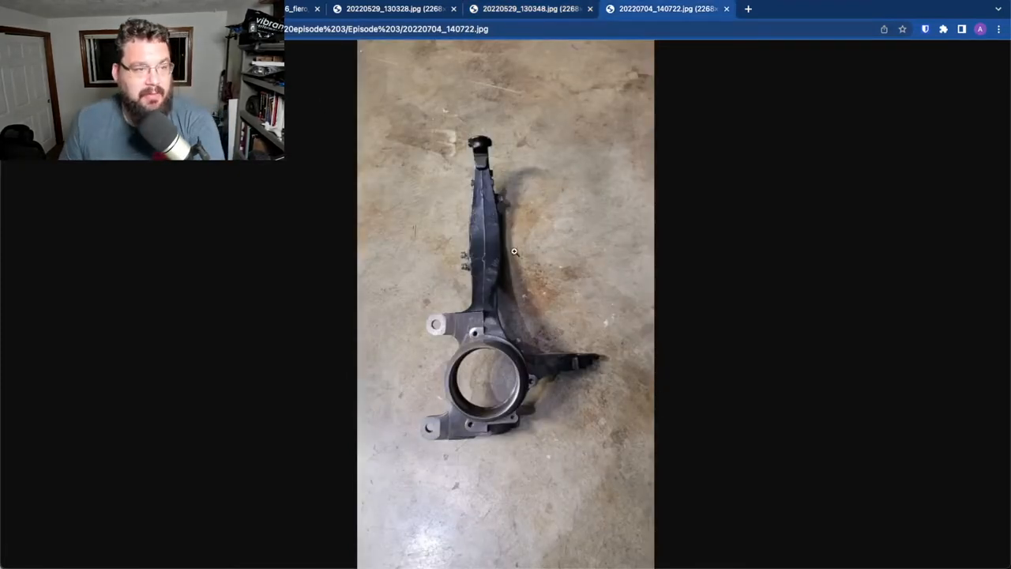
mouse_move(351, 151)
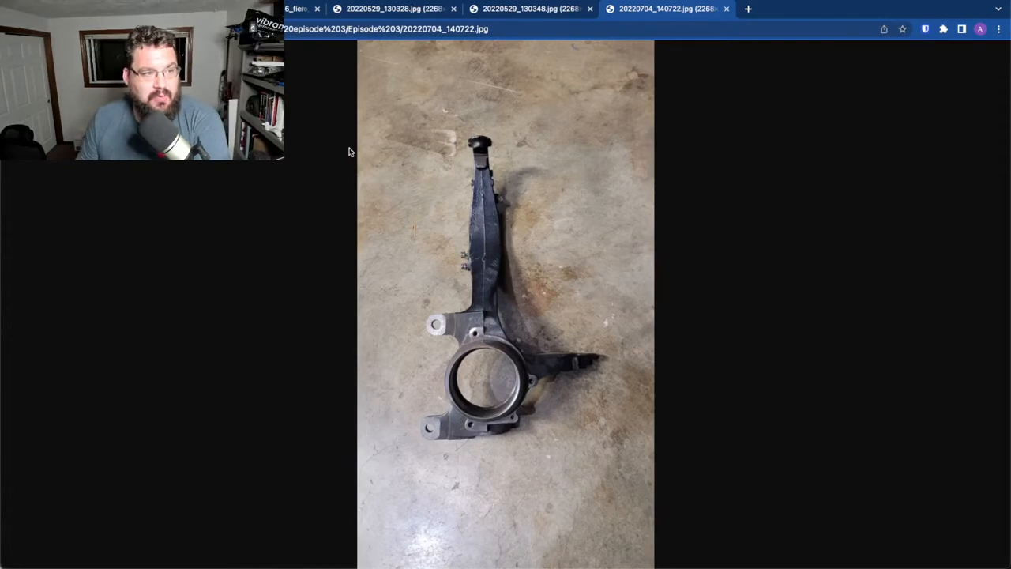
Return to the Onshape suspension model and show the upper and lower control arms around the upright
click(291, 10)
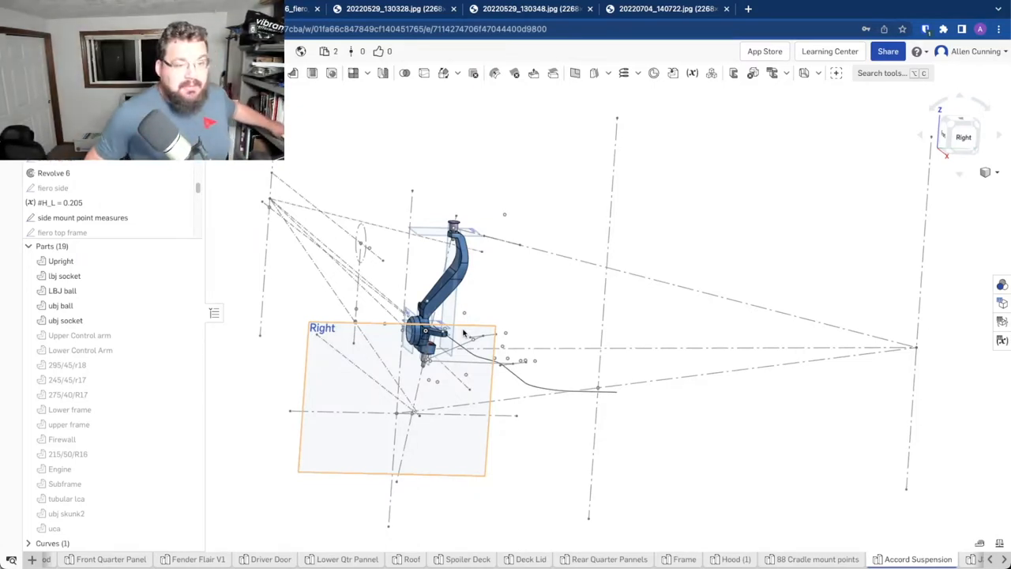
click(79, 335)
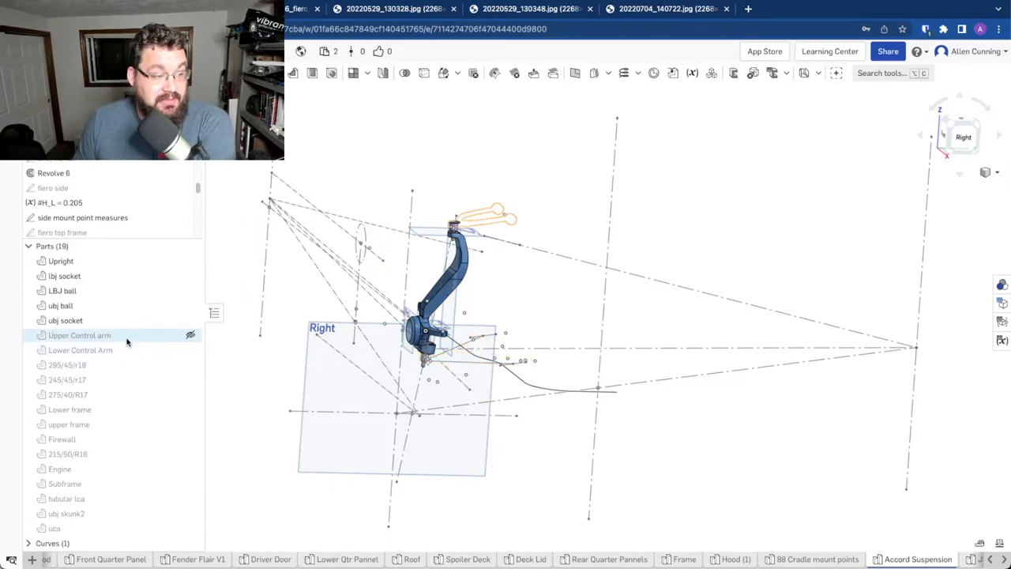
click(80, 350)
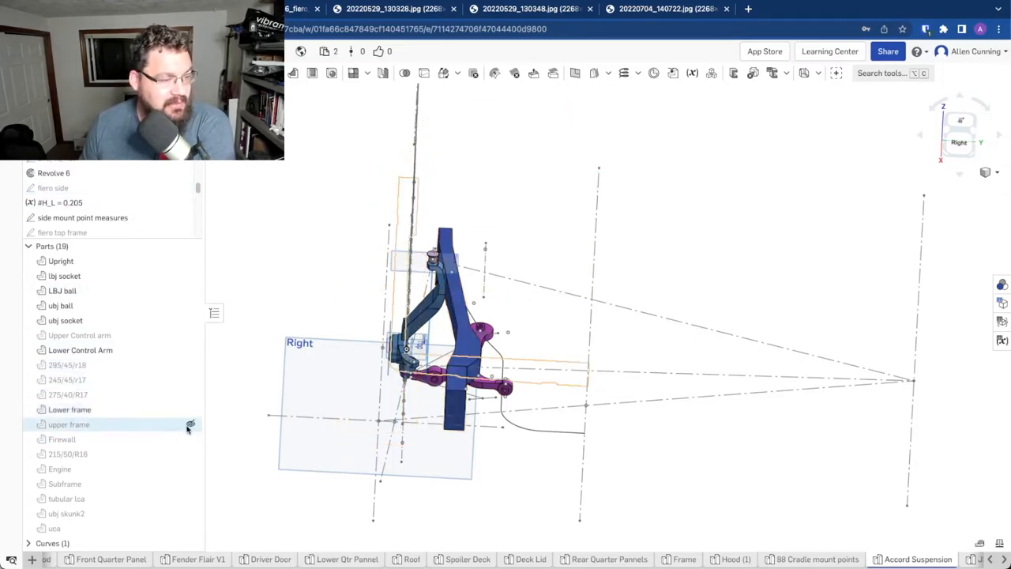
mouse_move(190, 427)
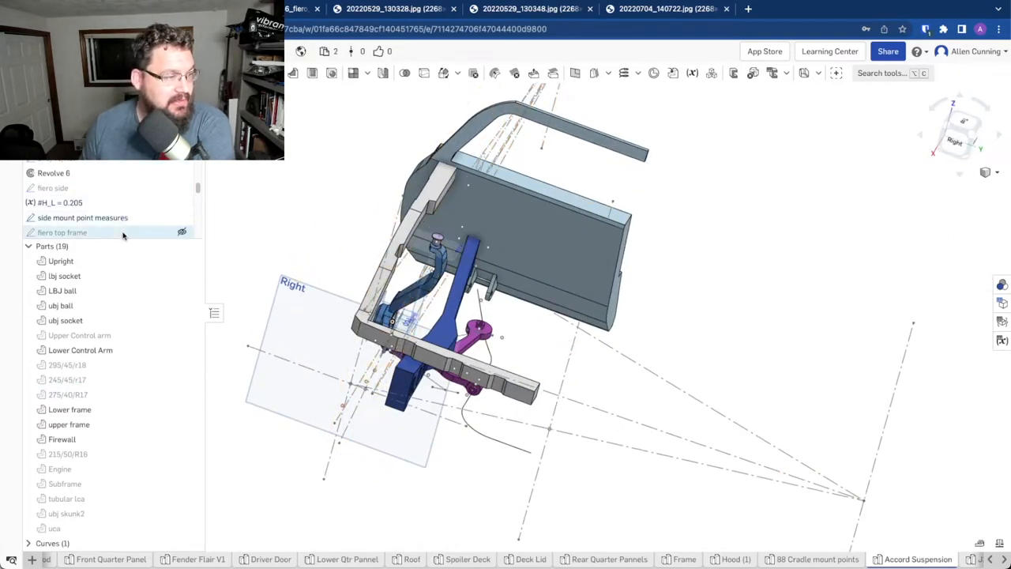
View the suspension layout from the top over the 1988 Fiero rear chassis drawing
click(180, 231)
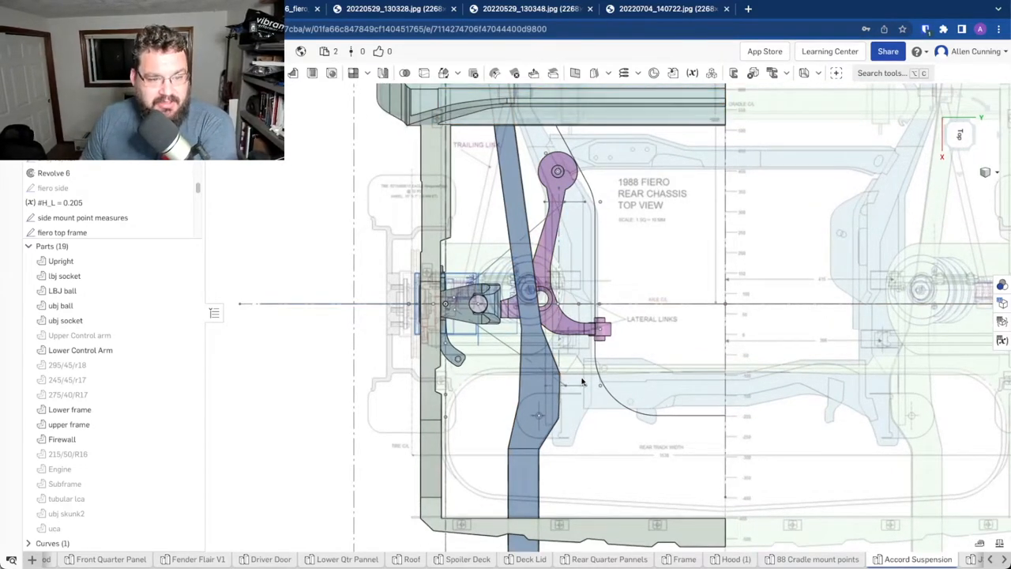
mouse_move(903, 166)
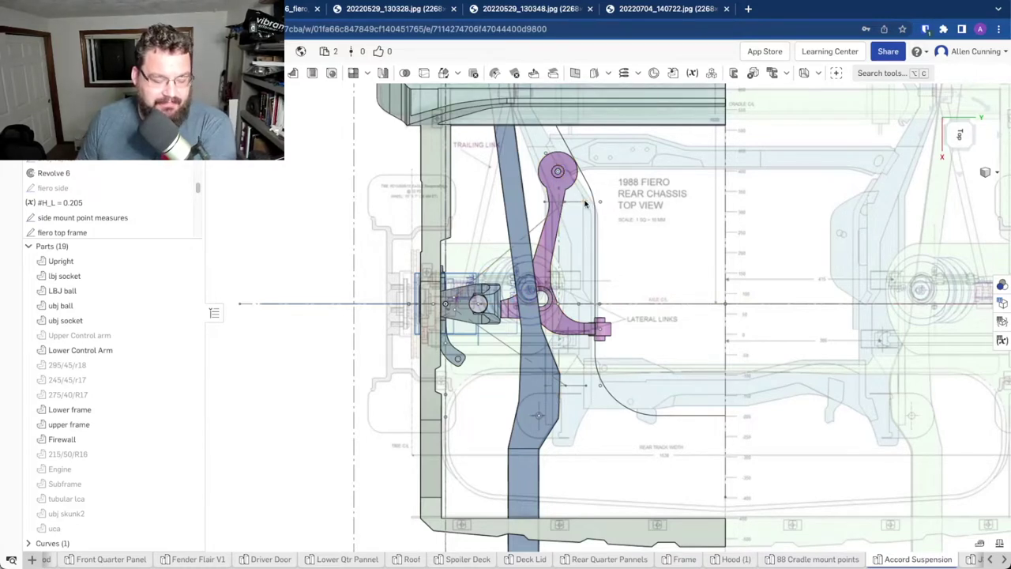
mouse_move(582, 247)
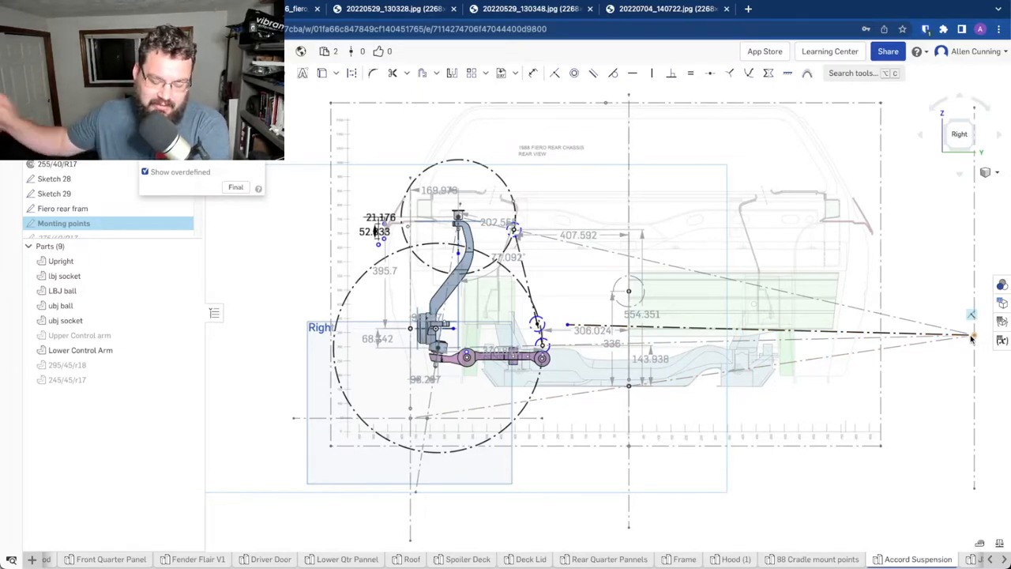
mouse_move(939, 303)
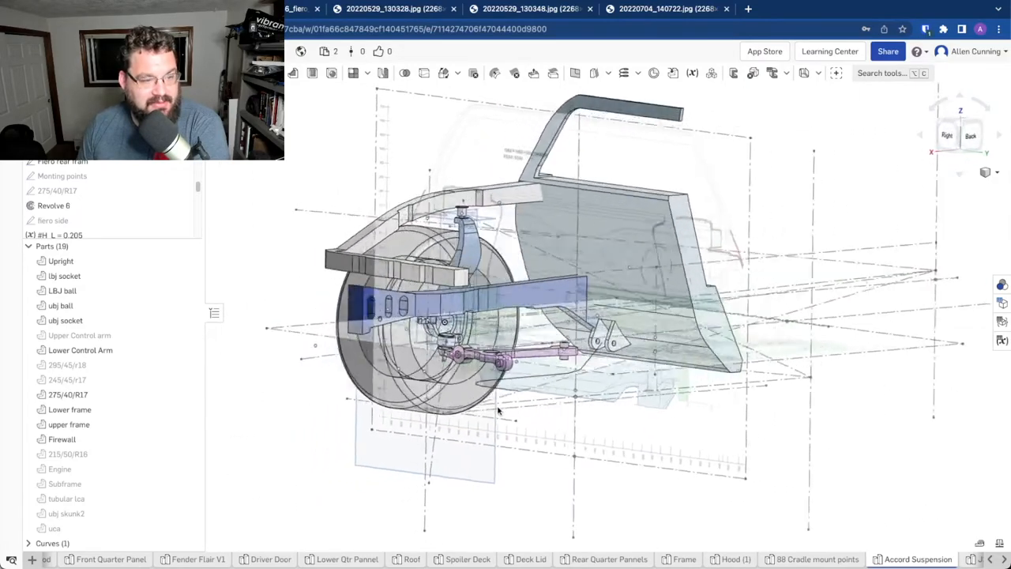
Zoom to the subframe mount area and show the ubj skunk2 part beside the wheel
click(947, 133)
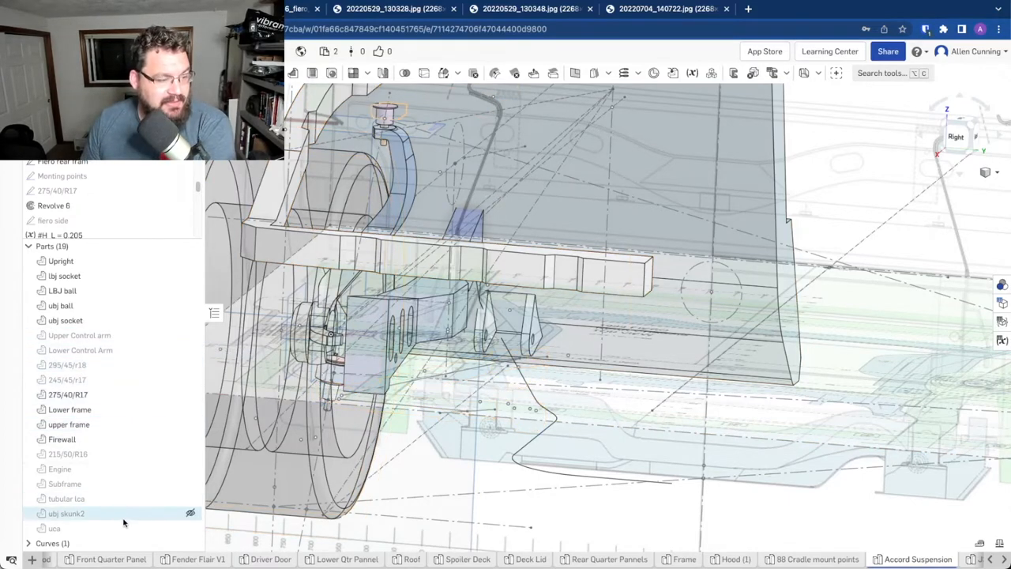
click(186, 499)
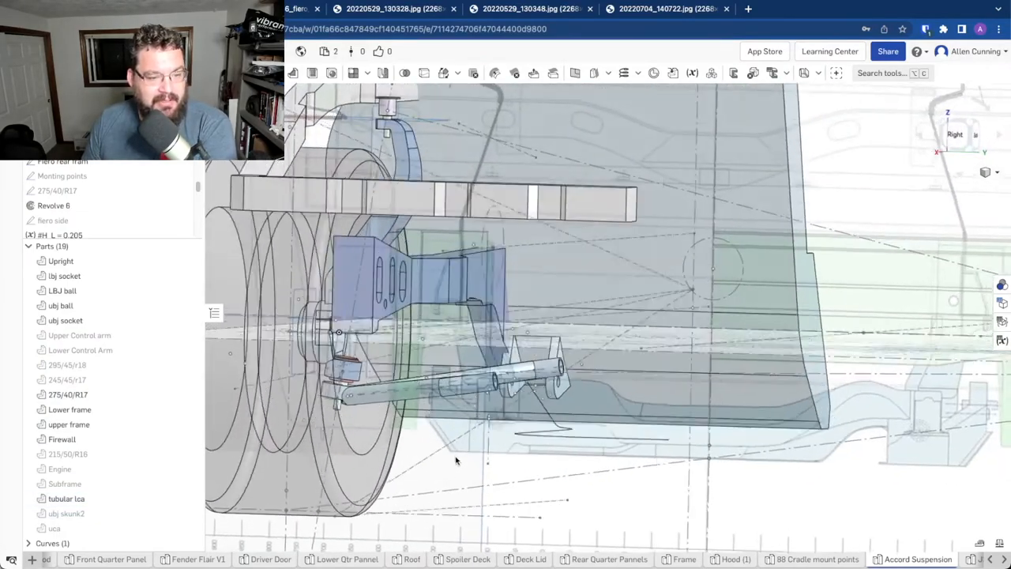
Orbit around the subframe mount and hide the Engine part to reveal the tubular arms
drag(455, 461, 632, 417)
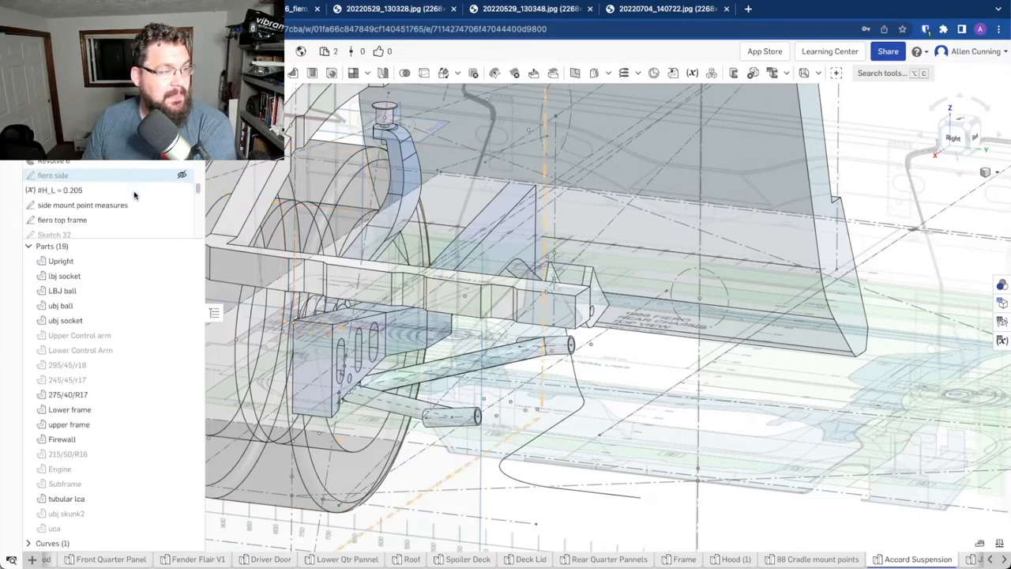
click(52, 186)
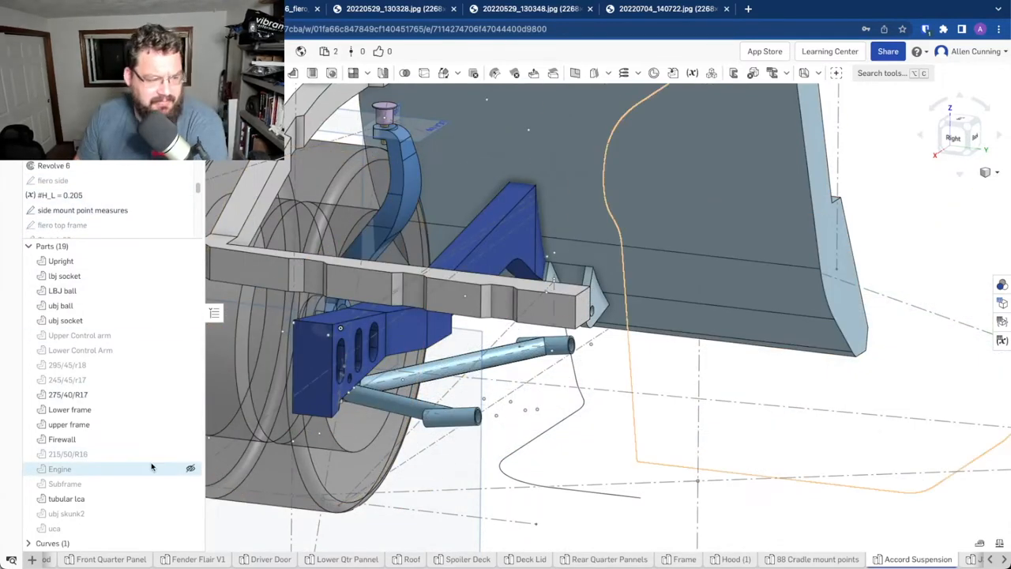
click(188, 483)
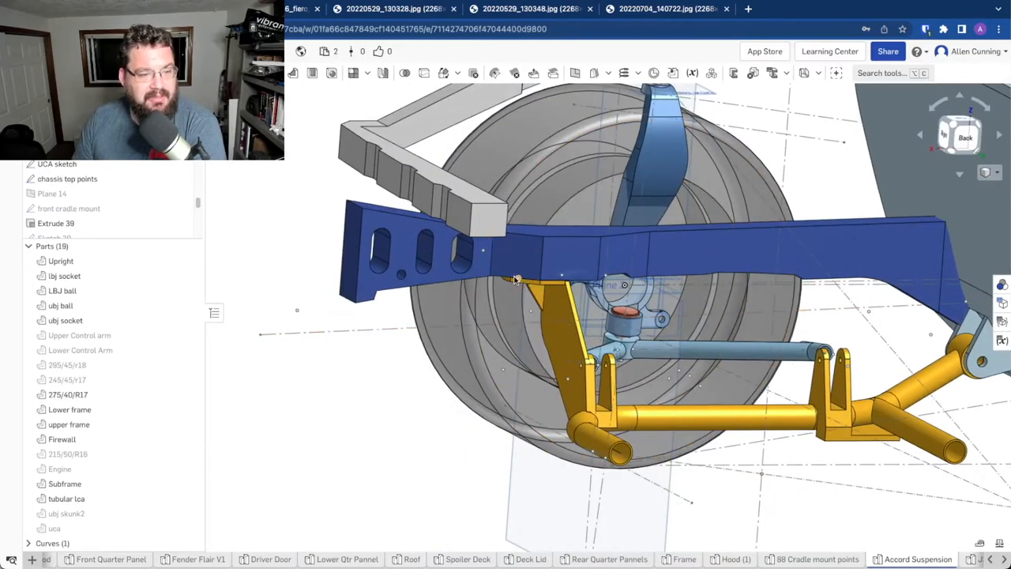
mouse_move(534, 300)
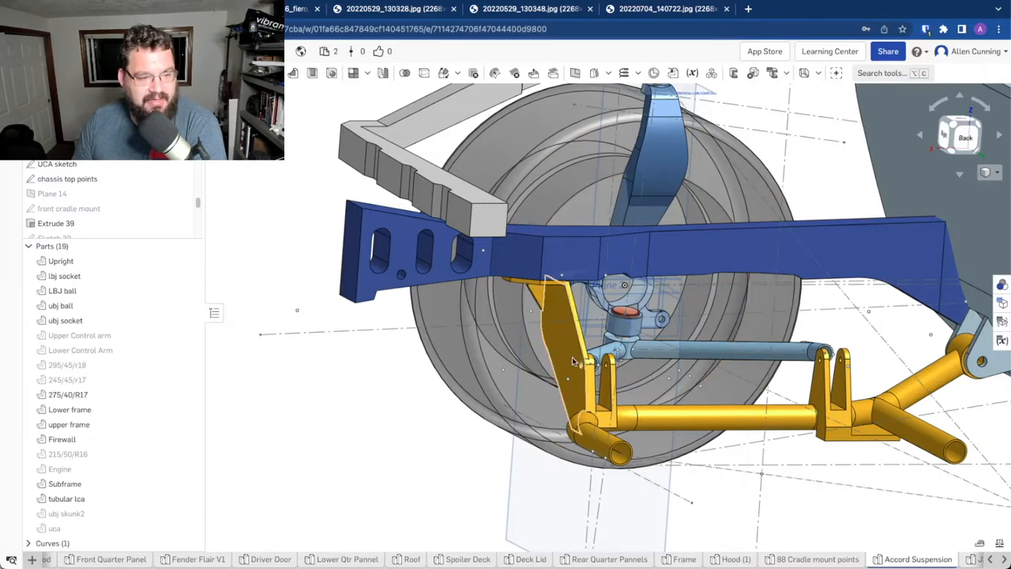
drag(572, 360, 553, 355)
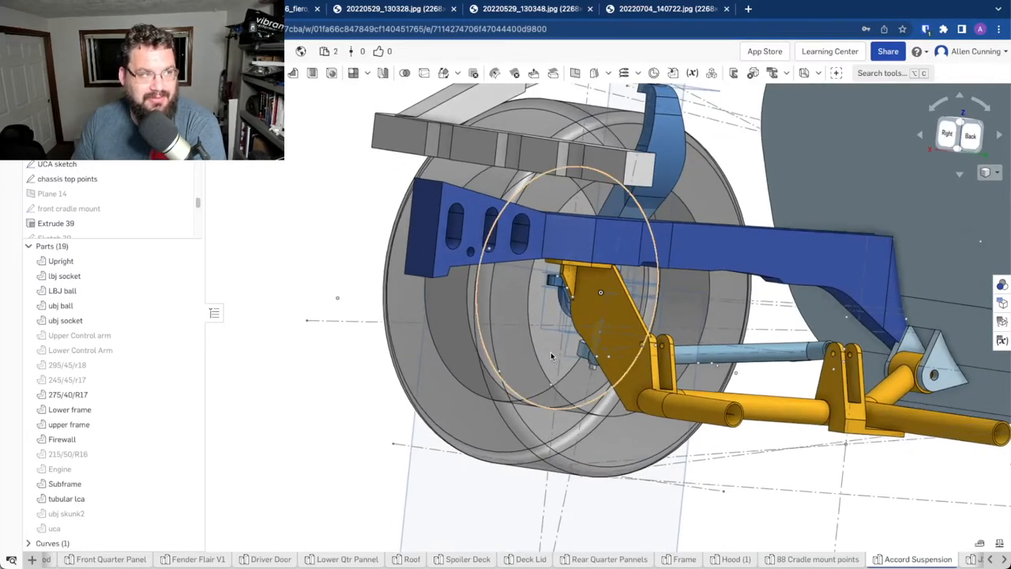
drag(549, 356, 695, 360)
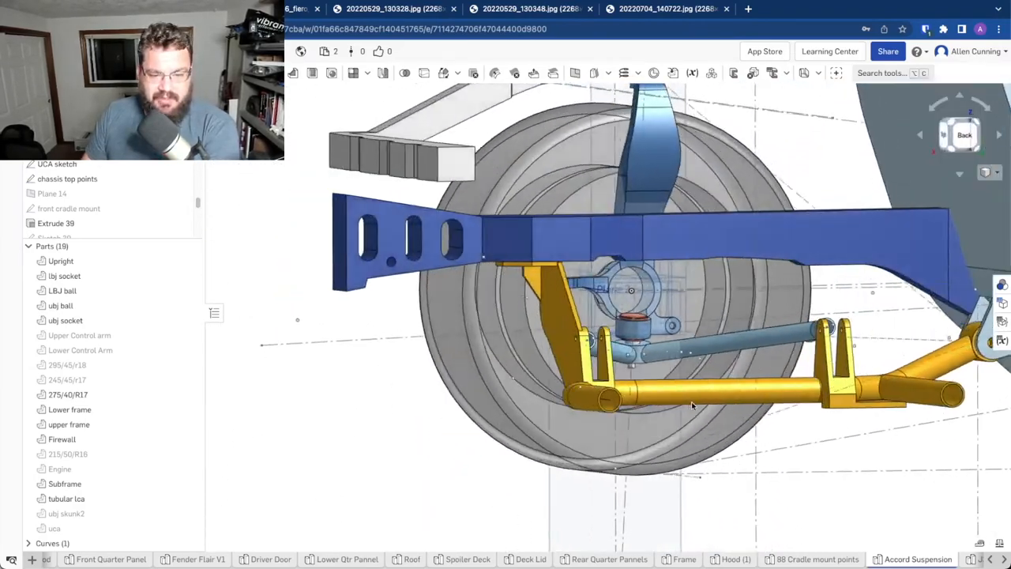
drag(692, 404, 793, 410)
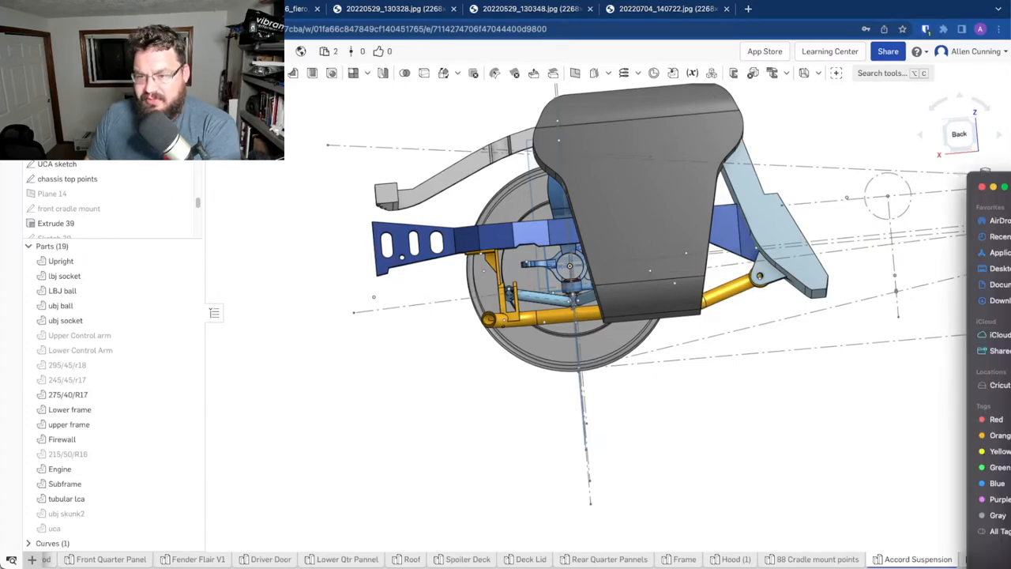
Browse the spindle photo and the other parts photos, landing on the engine bay image
click(631, 9)
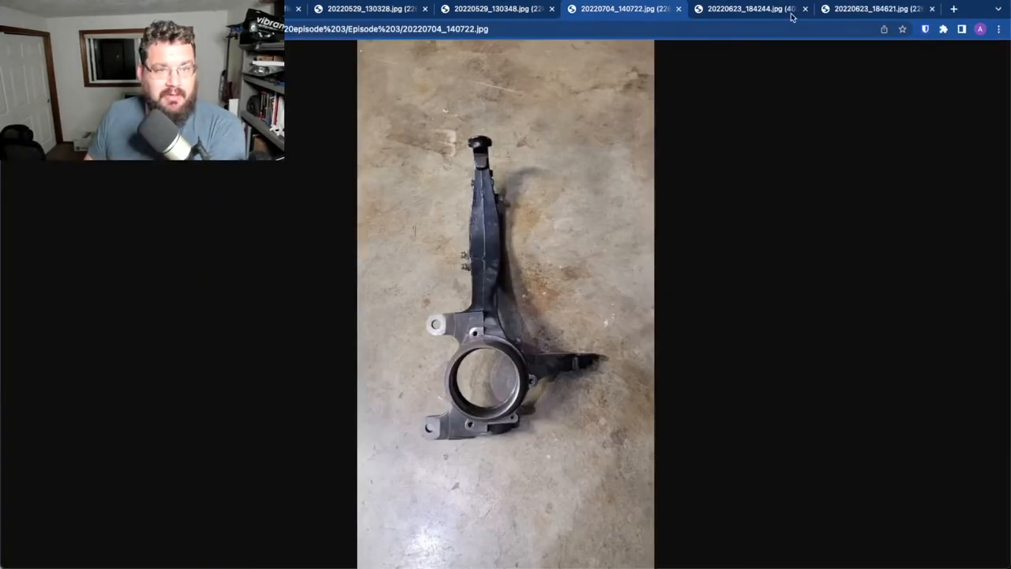
click(742, 10)
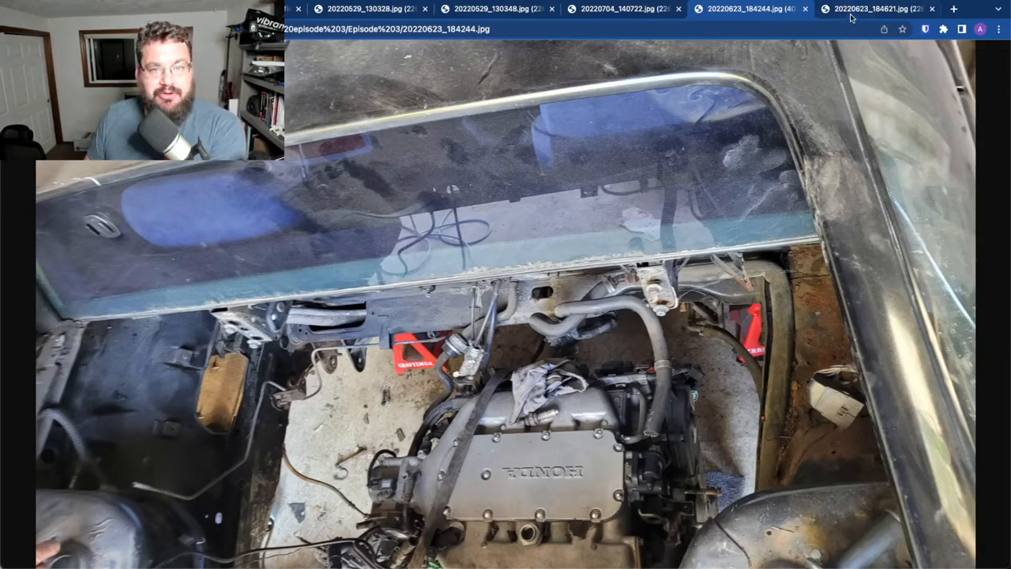
click(869, 10)
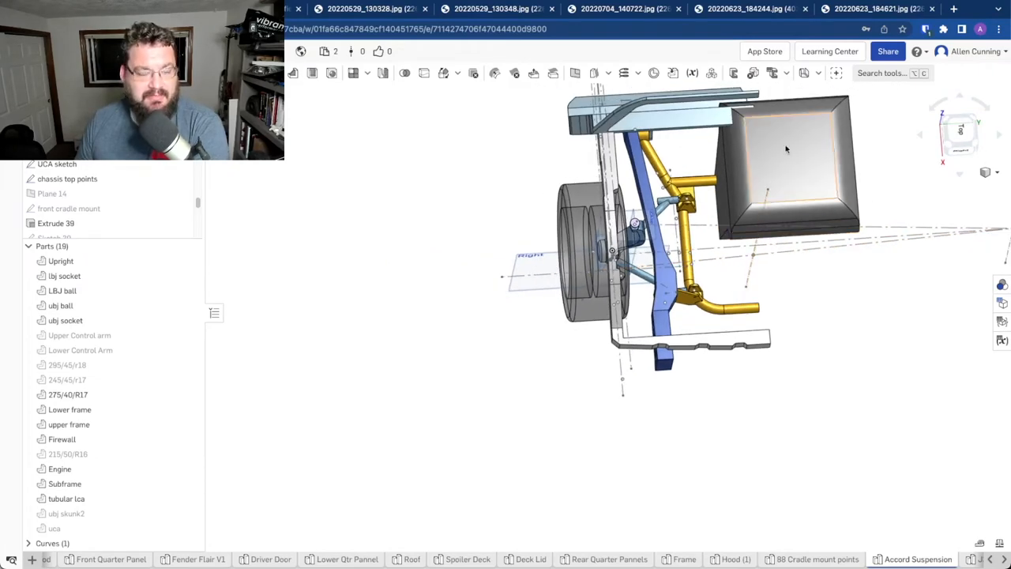
mouse_move(949, 172)
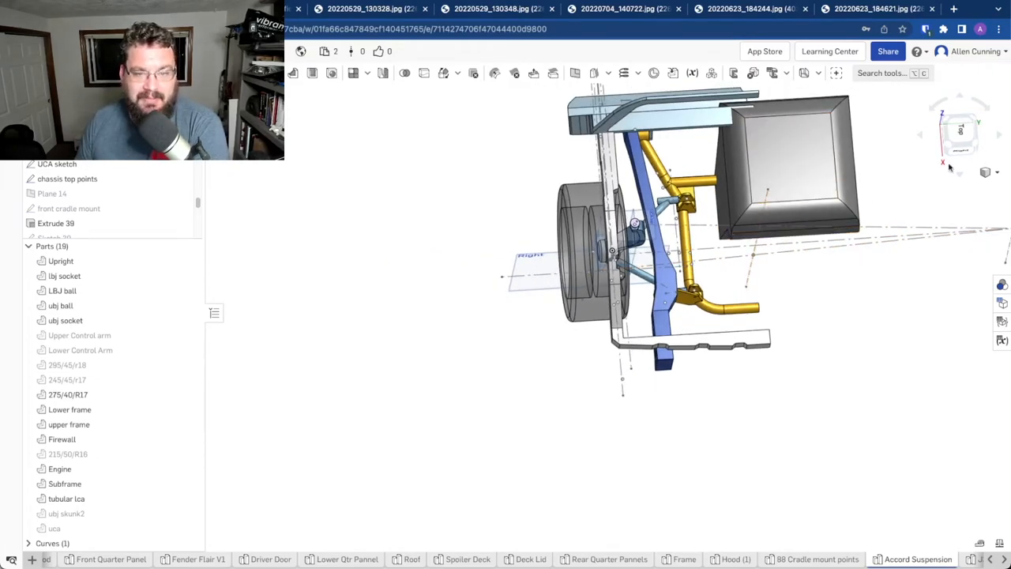
Switch the rear suspension assembly to the Top view via the view cube
click(962, 133)
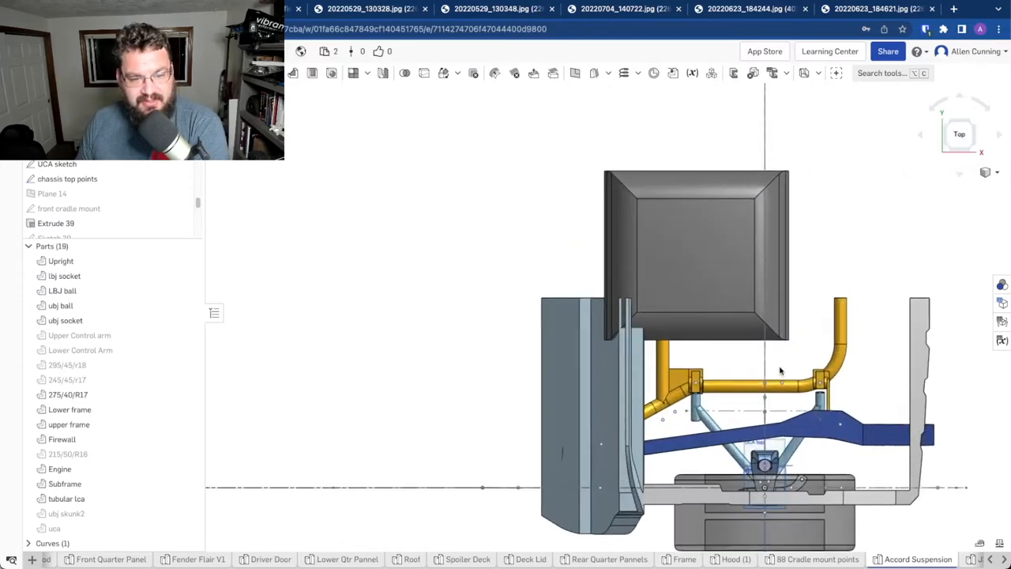
mouse_move(764, 218)
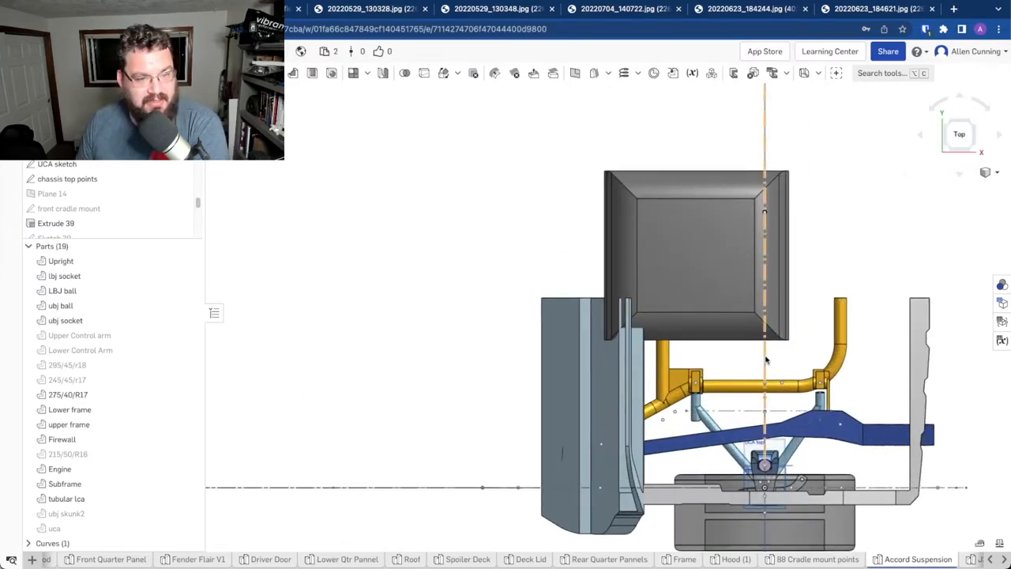
click(711, 303)
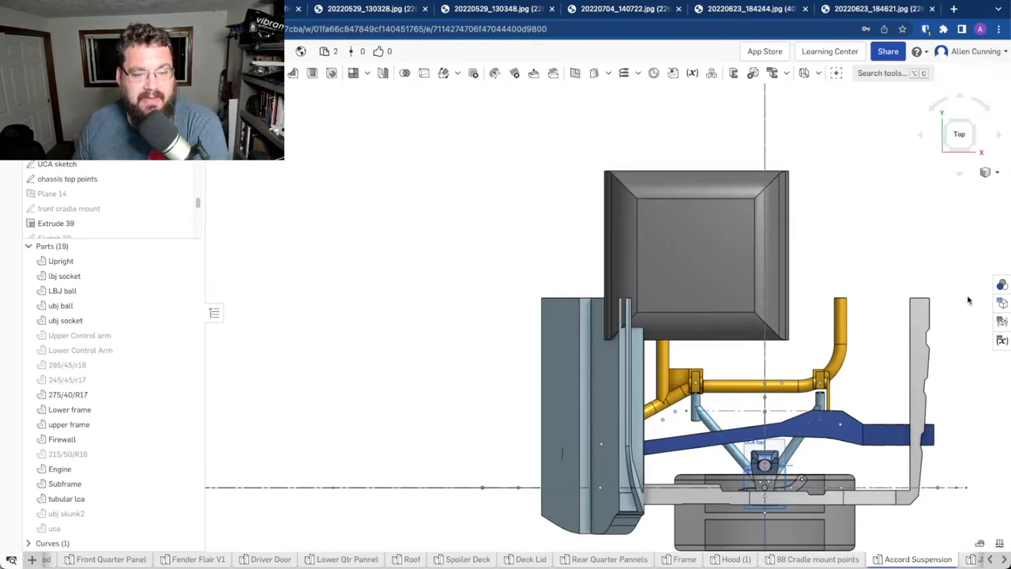
mouse_move(850, 402)
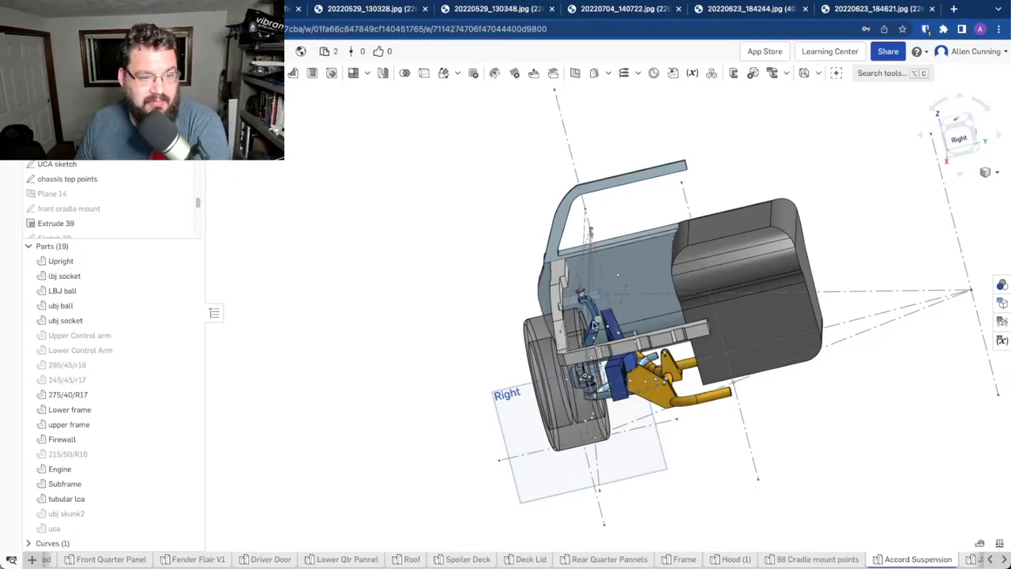
mouse_move(515, 294)
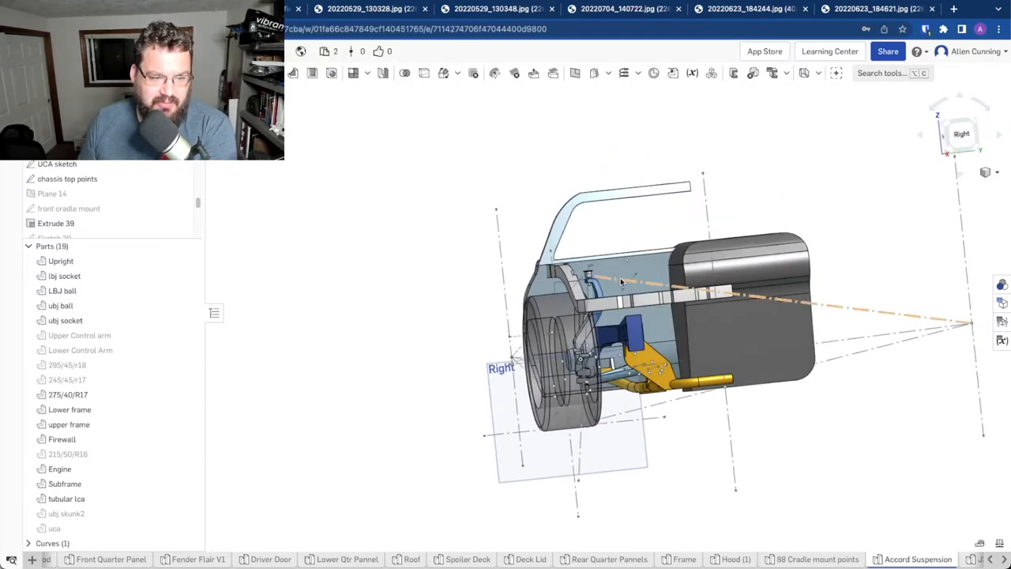
Orbit the assembly toward the right side to see the engine behind the wheel and arms
drag(619, 281, 651, 302)
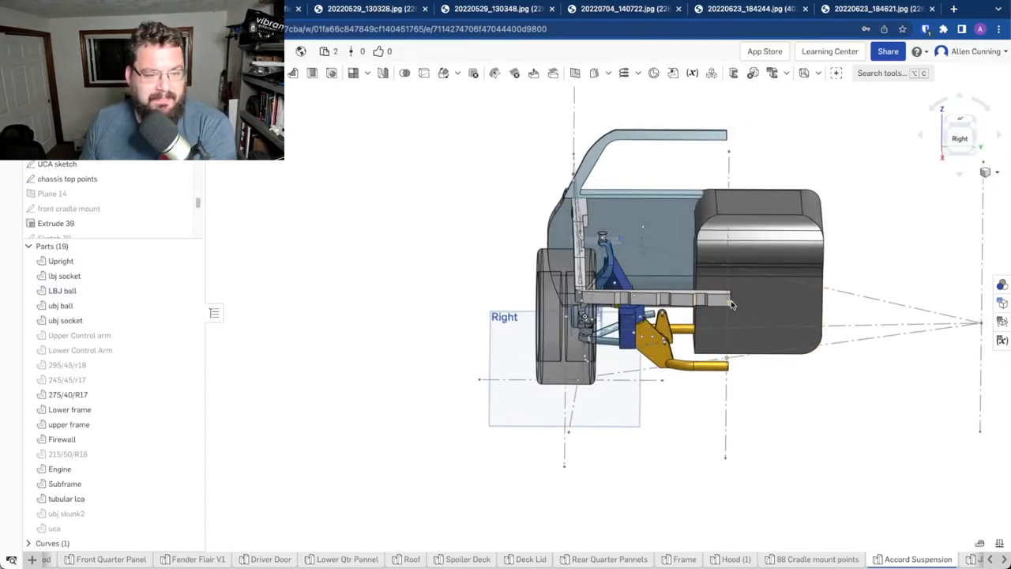
mouse_move(703, 284)
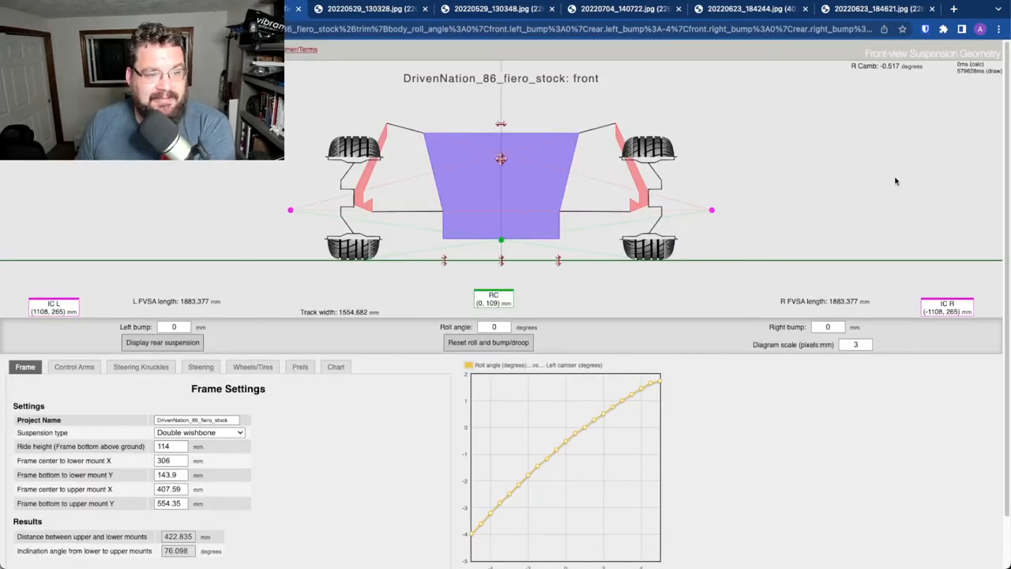
mouse_move(518, 233)
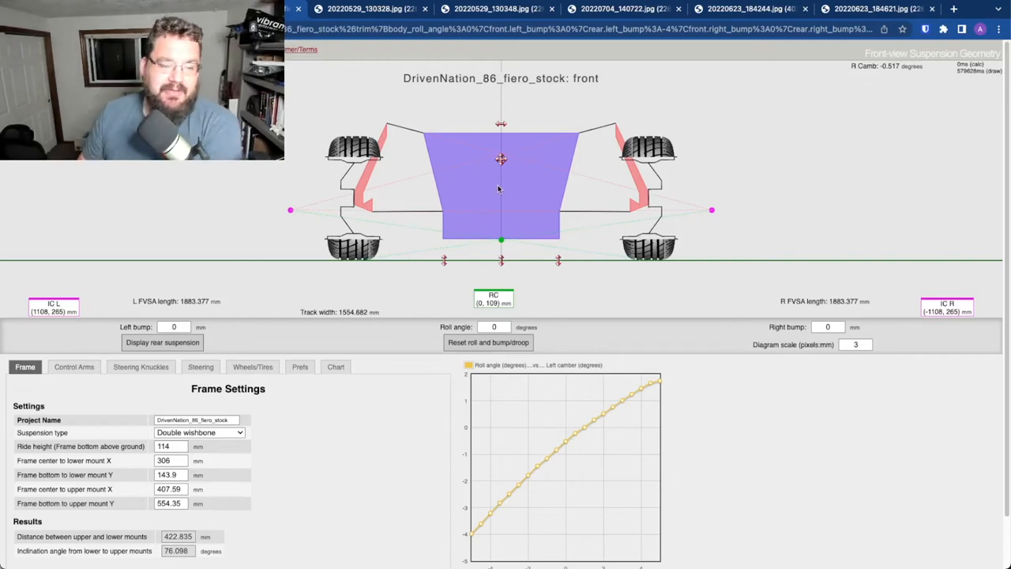
Display the stock Fiero rear MacPherson strut geometry and bump both wheels to 63 mm
click(161, 341)
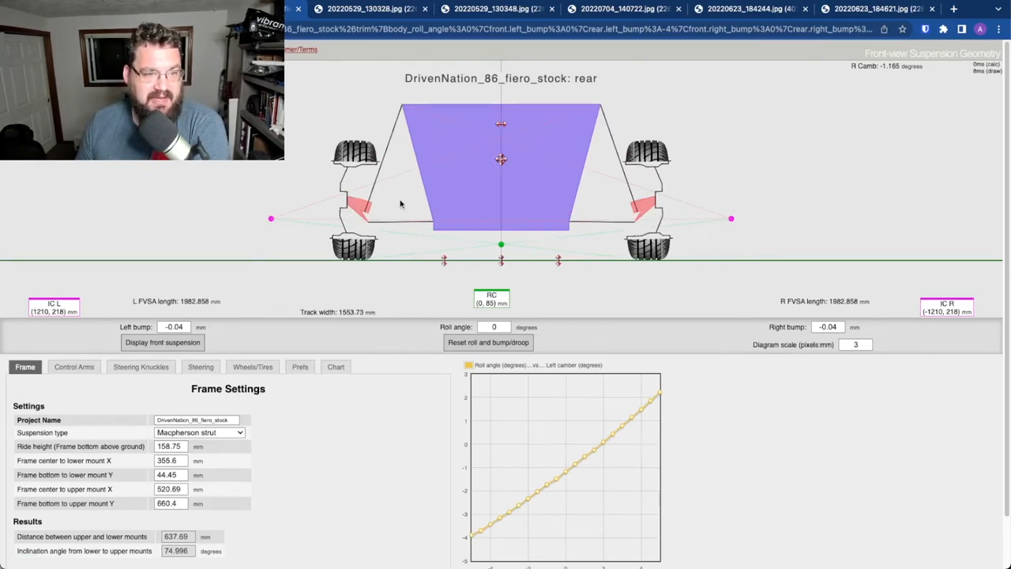
mouse_move(499, 148)
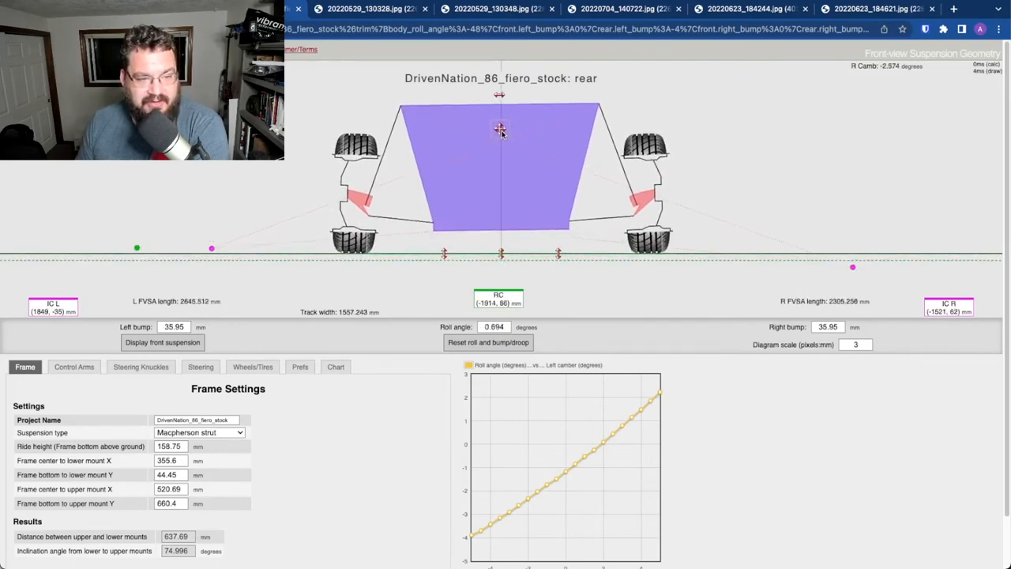
click(487, 341)
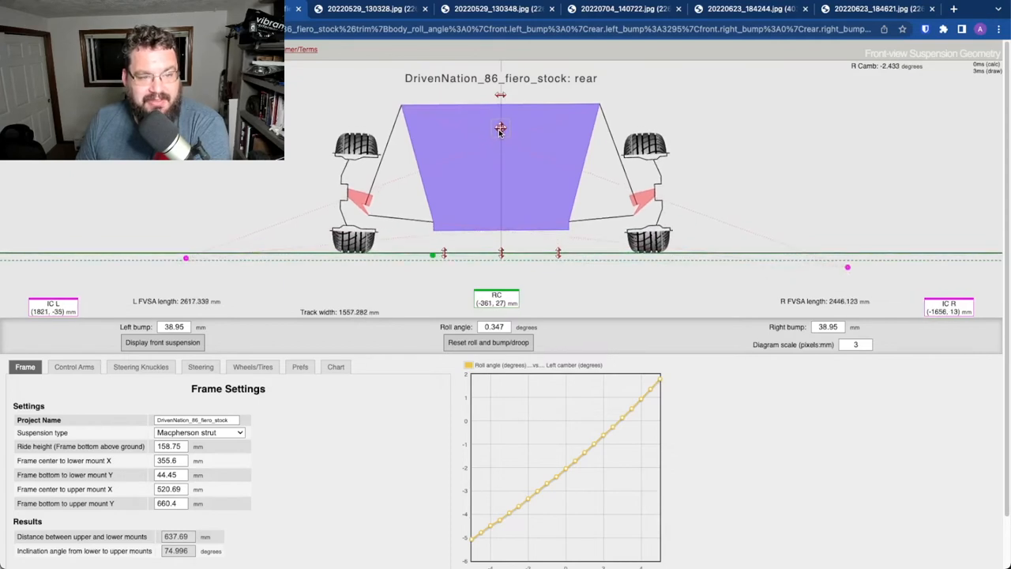
click(487, 343)
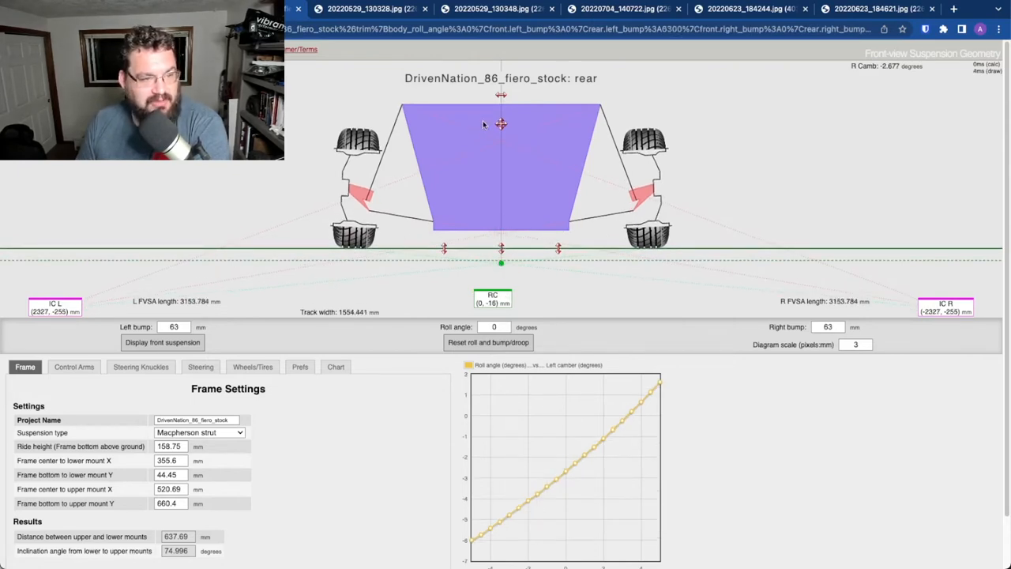
mouse_move(509, 109)
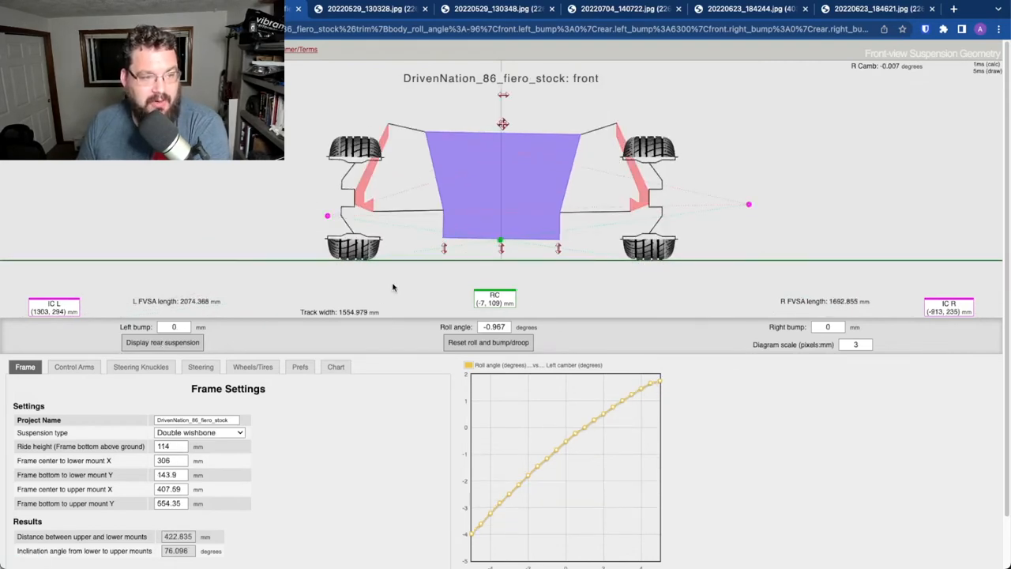
mouse_move(502, 110)
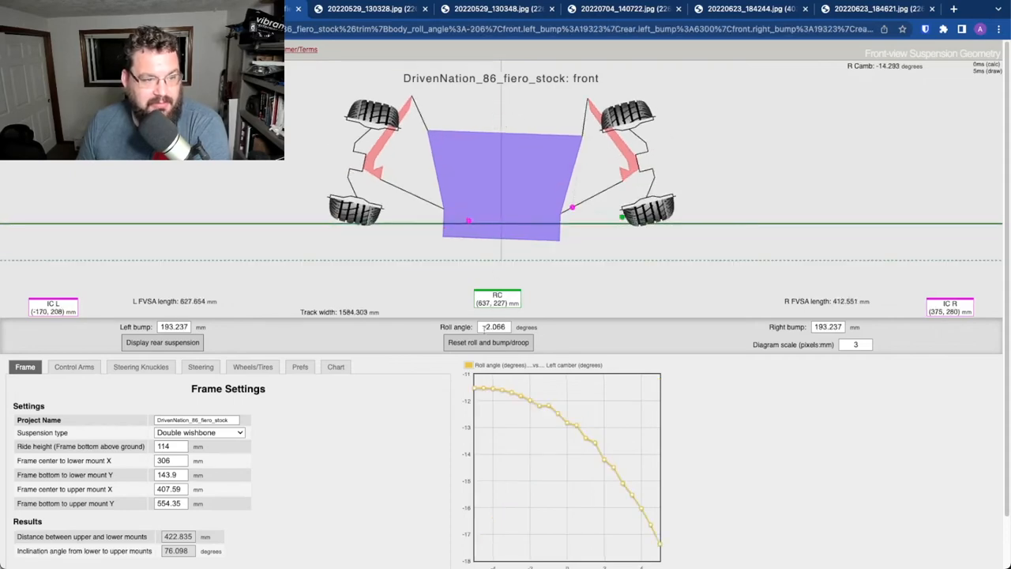
Bump the stock front double-wishbone setup to 24 mm with -1.71° roll angle
click(486, 341)
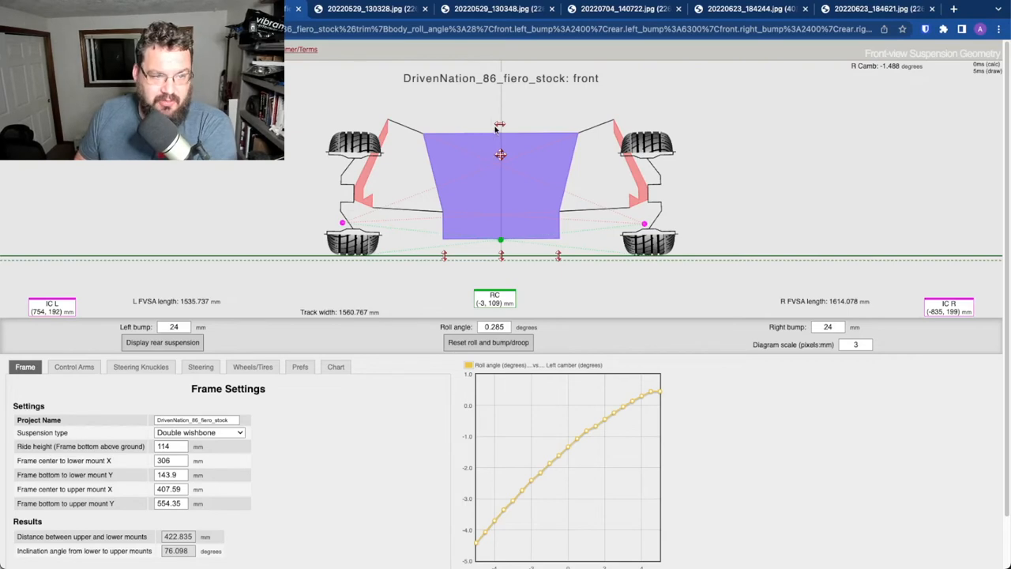
mouse_move(499, 127)
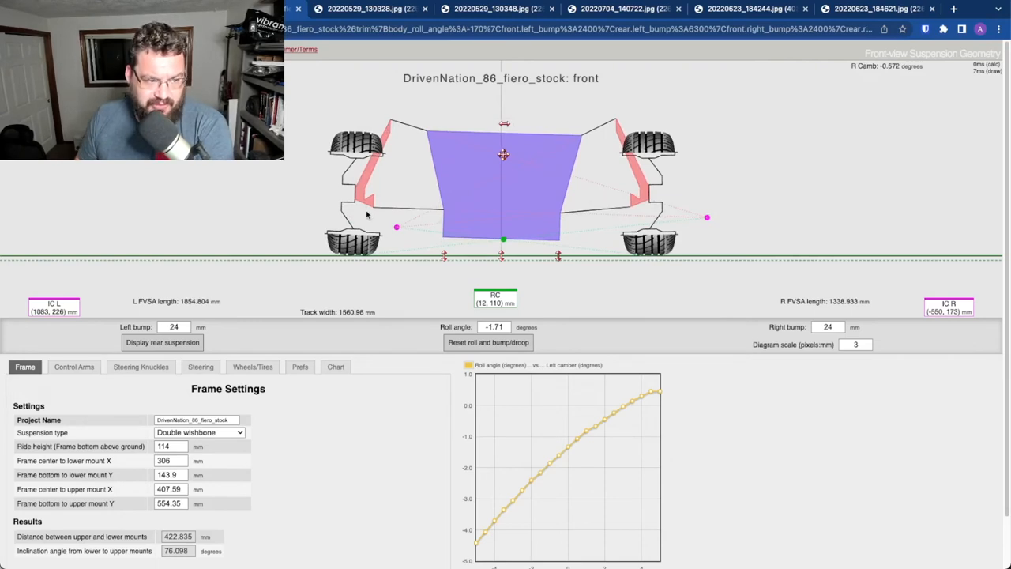
mouse_move(433, 191)
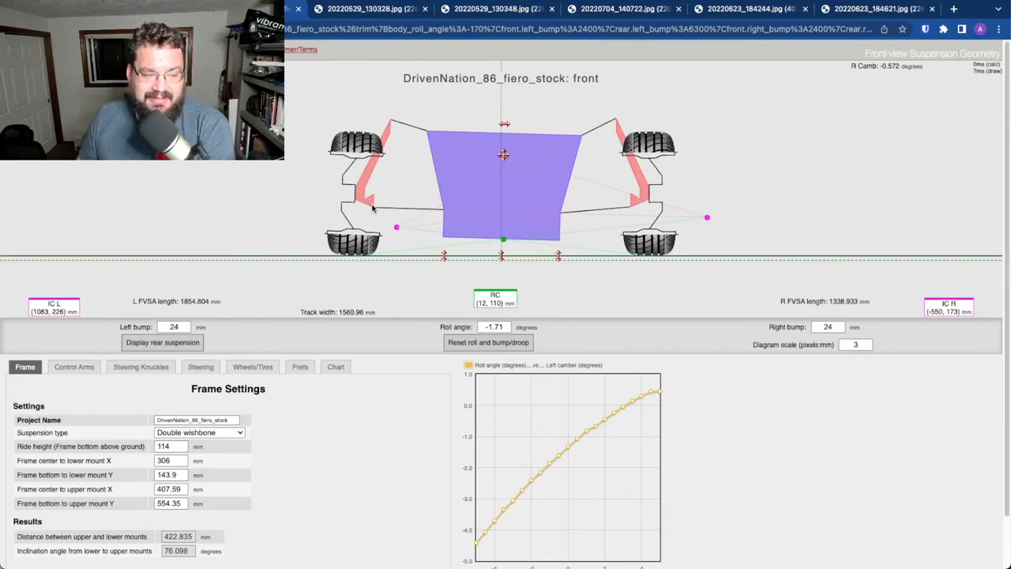
mouse_move(401, 212)
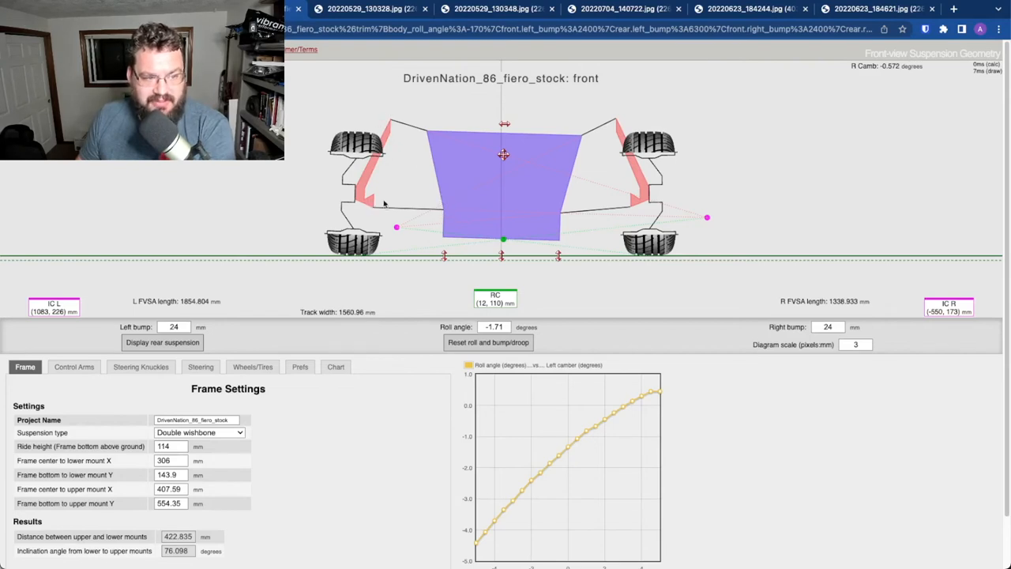
mouse_move(427, 135)
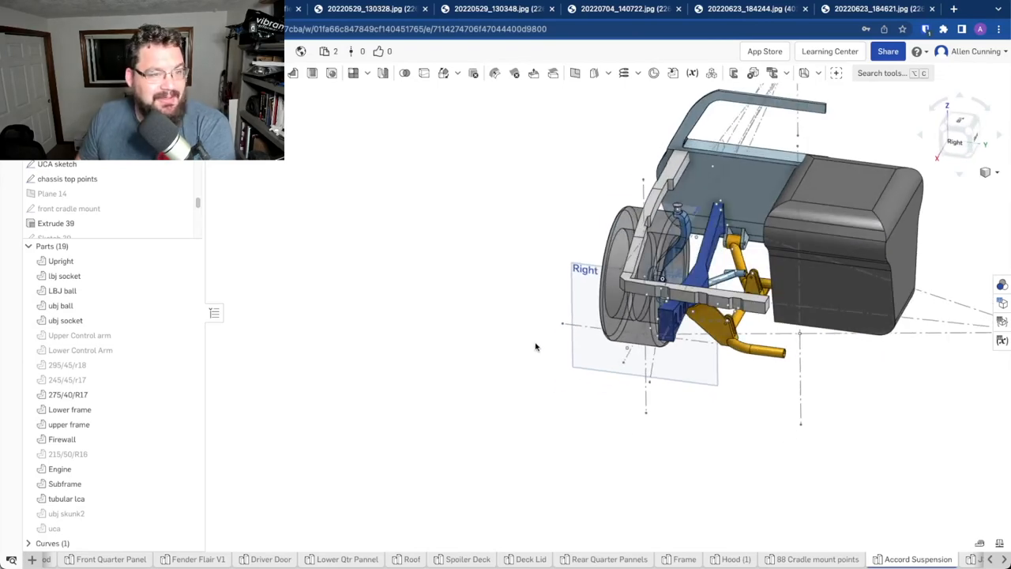
mouse_move(553, 322)
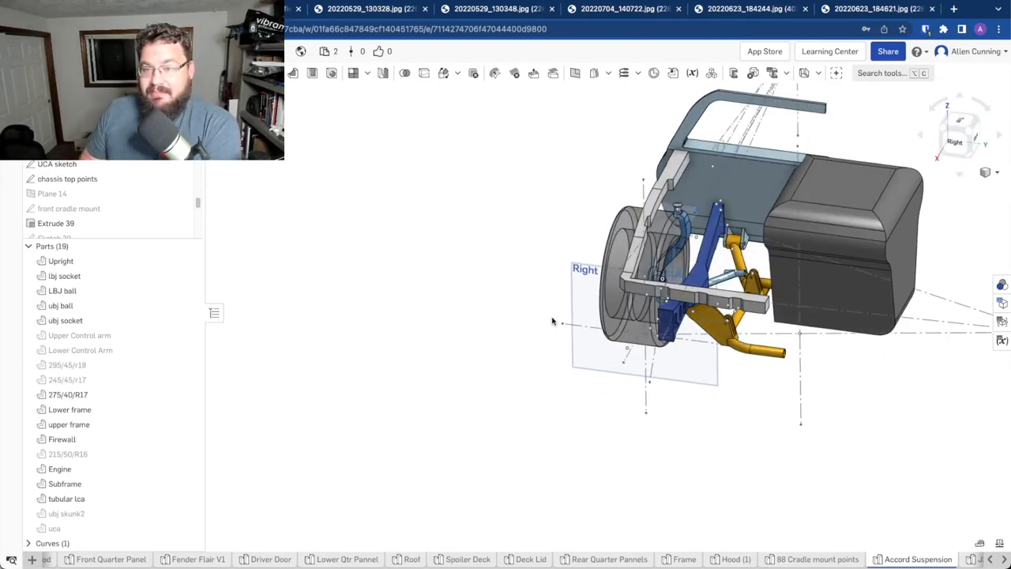